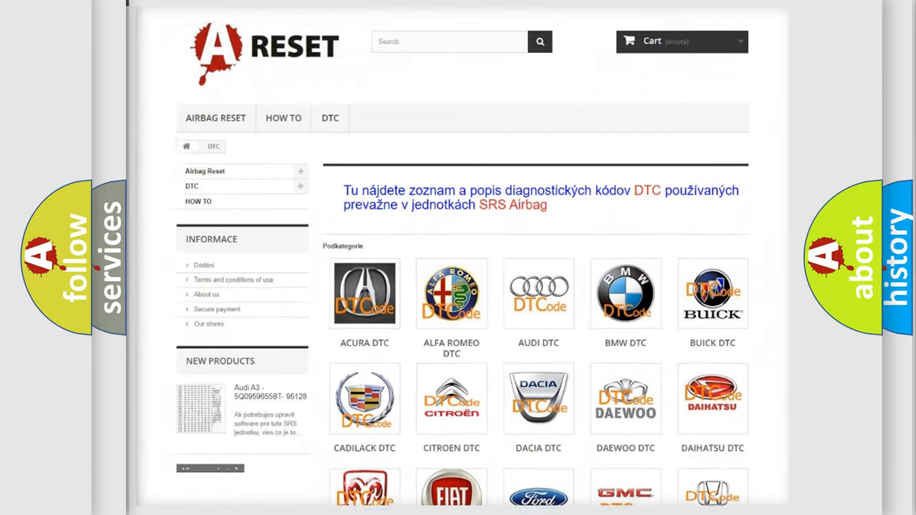
scroll(down, 3)
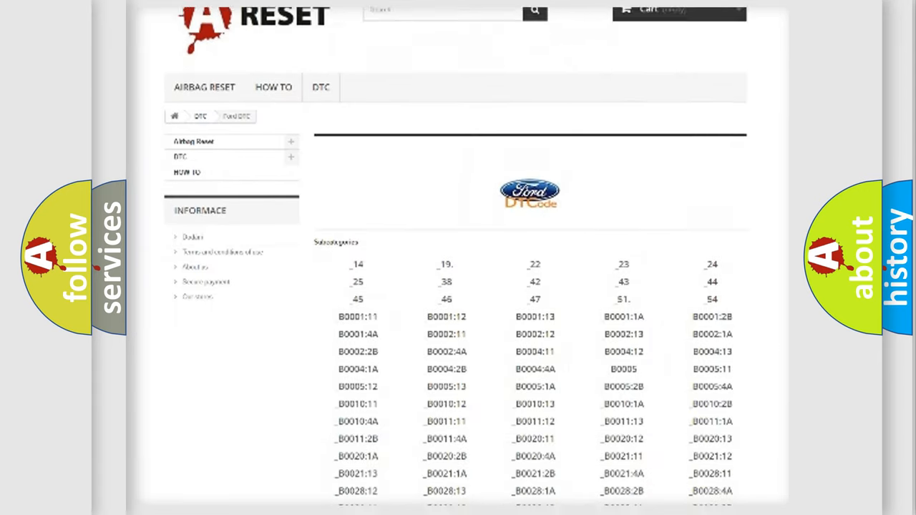
scroll(down, 3)
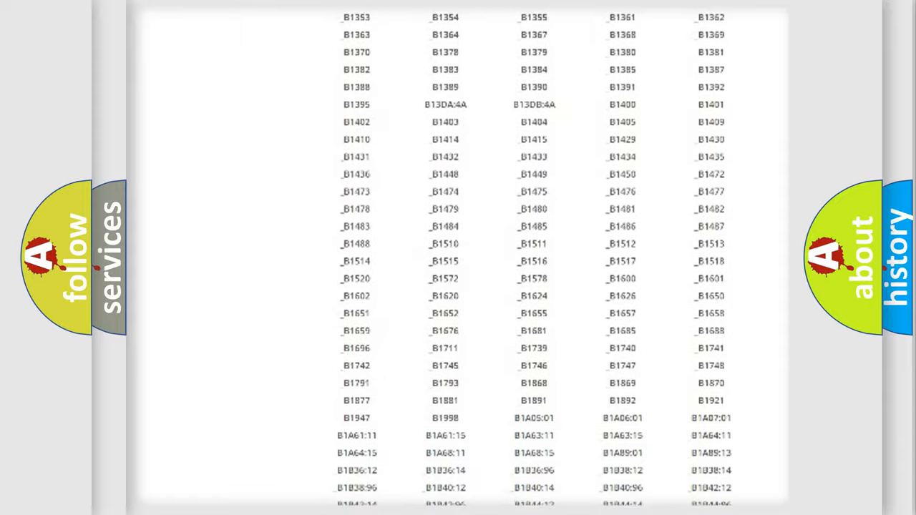